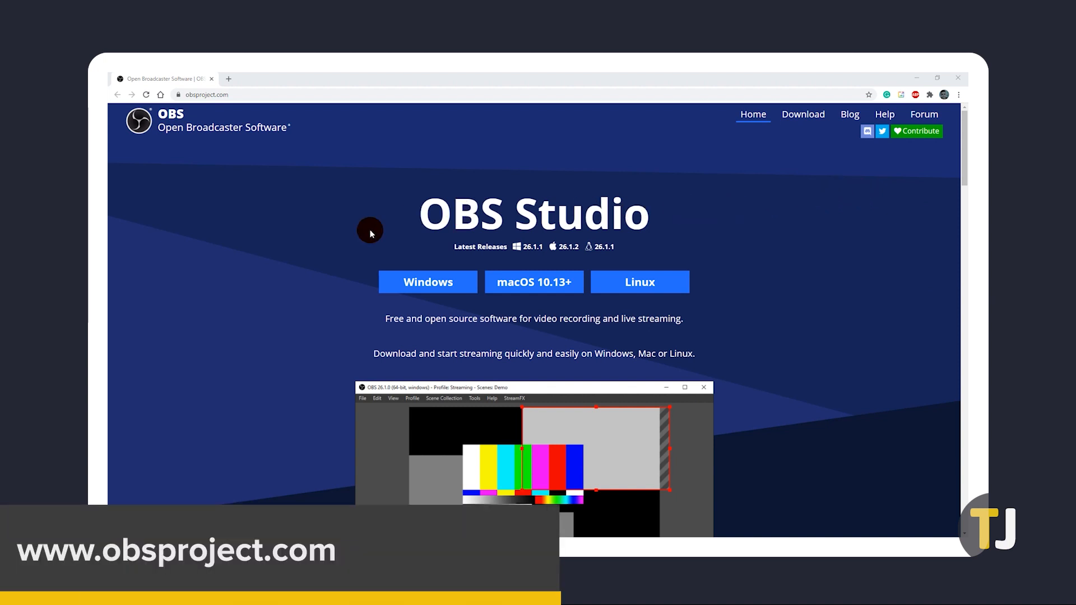
mouse_move(427, 281)
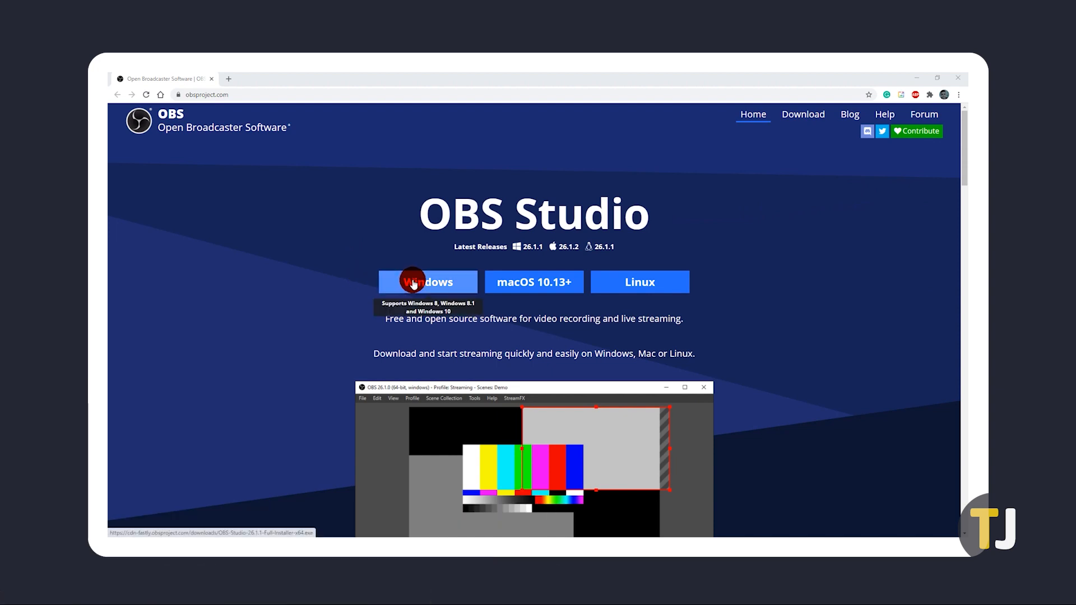
- Download the Windows release of OBS Studio from obsproject.com
click(427, 281)
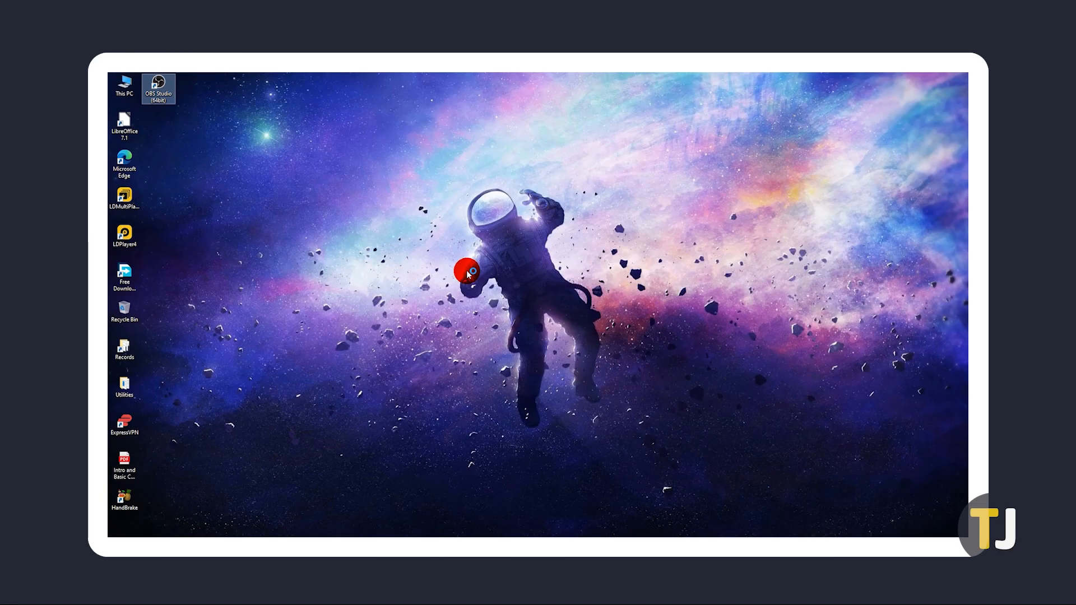
- Launch OBS and complete the Auto-Configuration Wizard for recording only at 1920x1080, 60 FPS
double_click(158, 87)
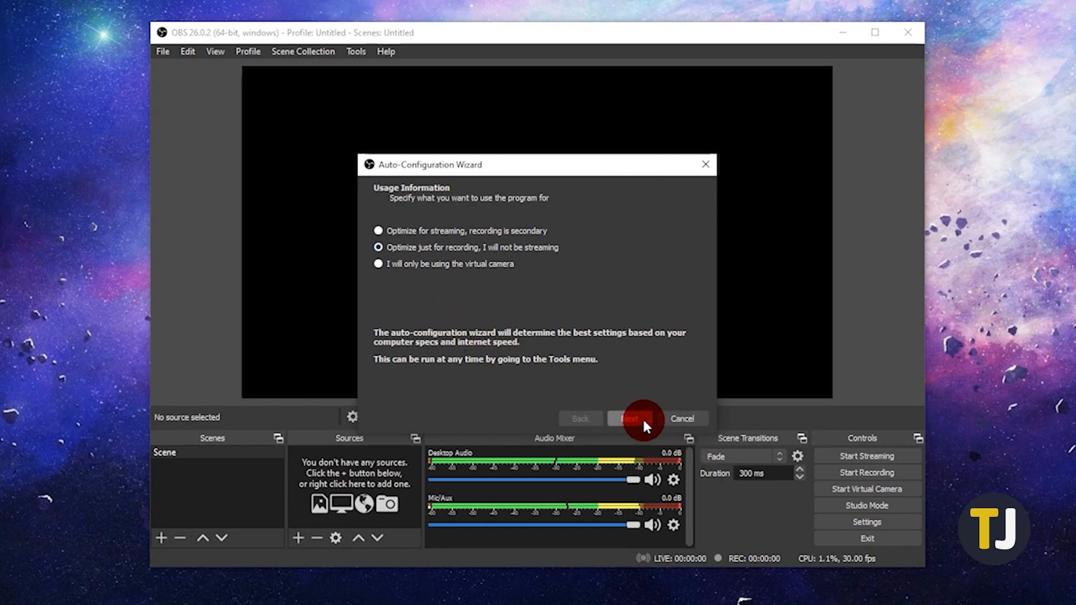
click(629, 418)
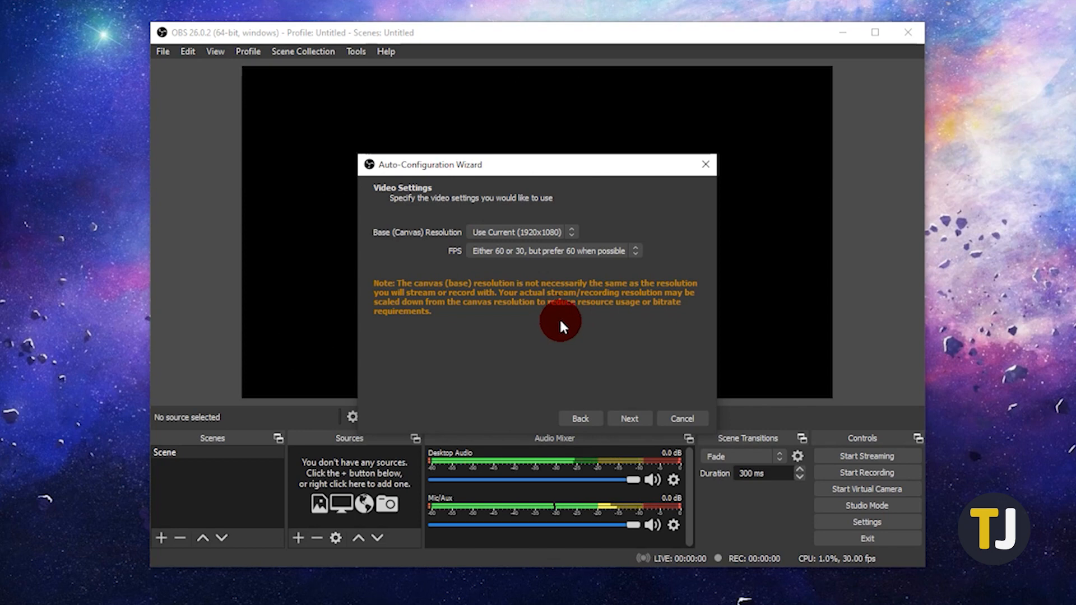
click(629, 418)
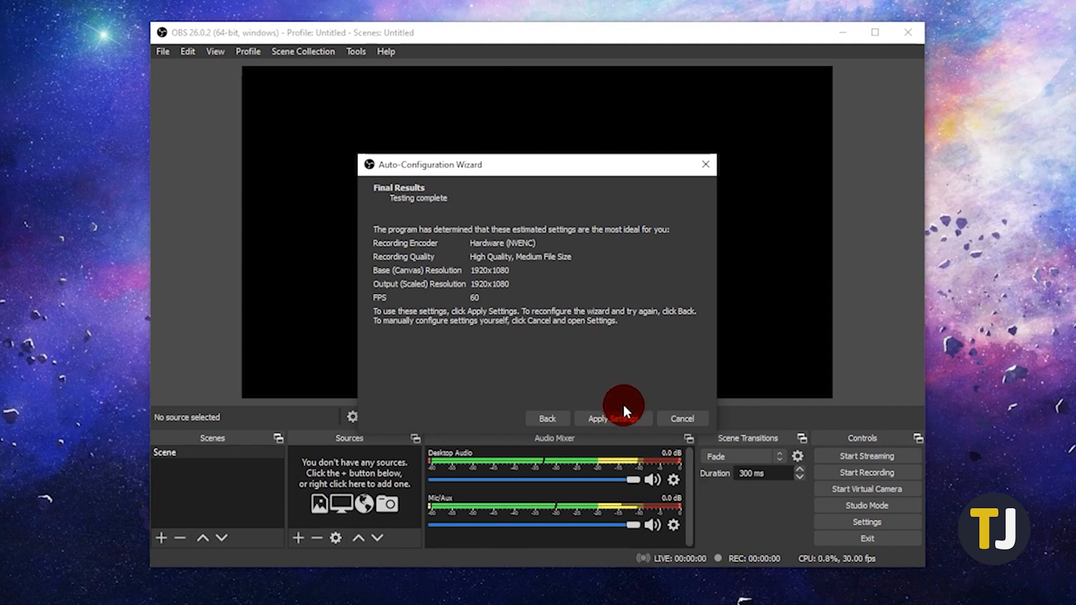
click(608, 418)
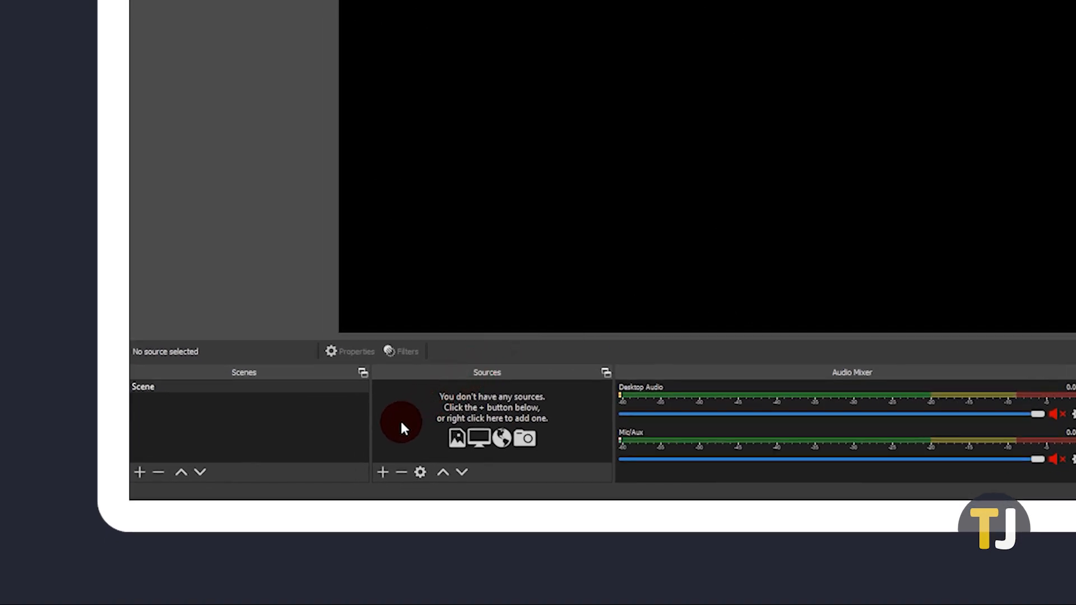
- Add a new Display Capture source showing the whole desktop in the preview
click(381, 472)
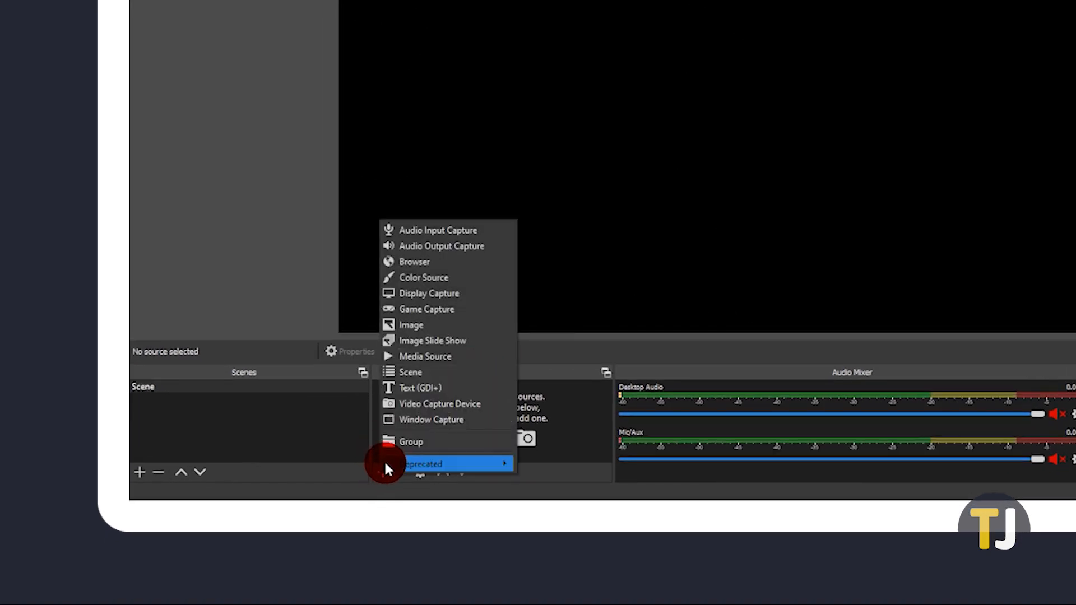
click(430, 293)
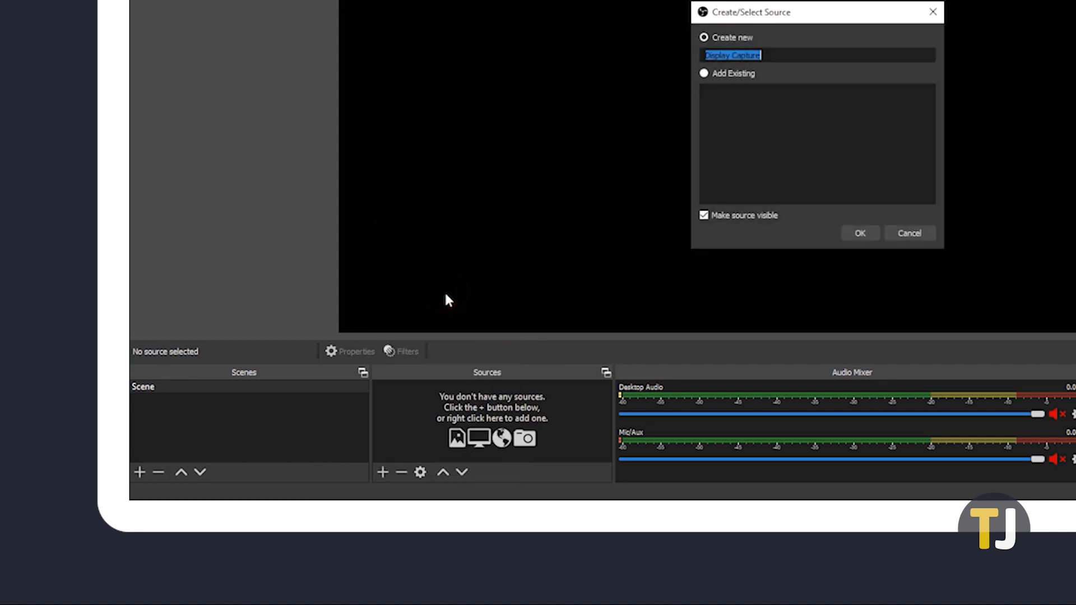
click(860, 233)
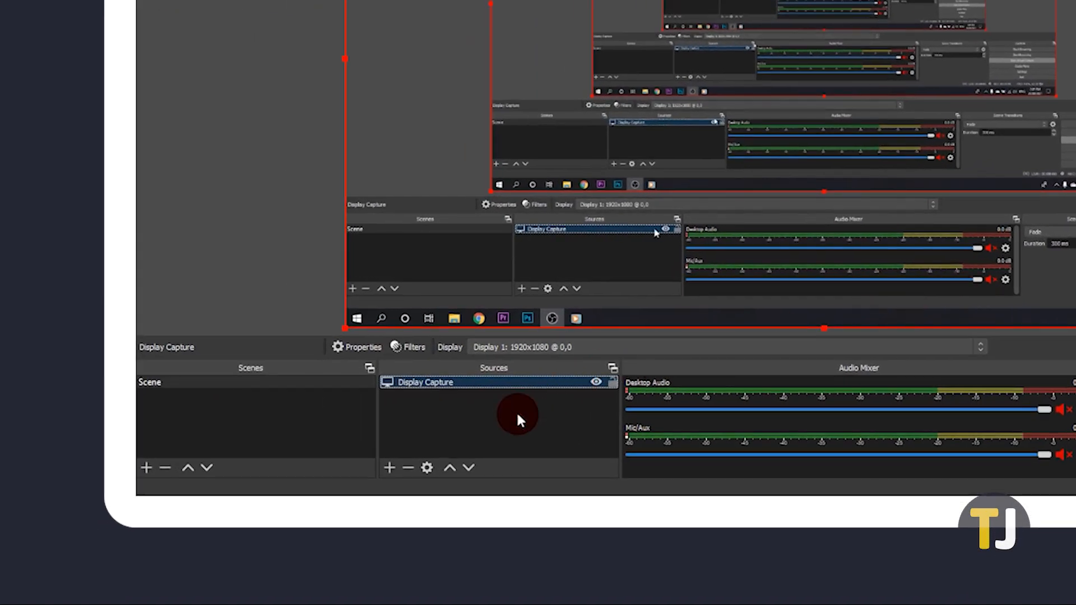
- Add a Video Capture Device source using the USB2.0 HD UVC WebCam
click(389, 467)
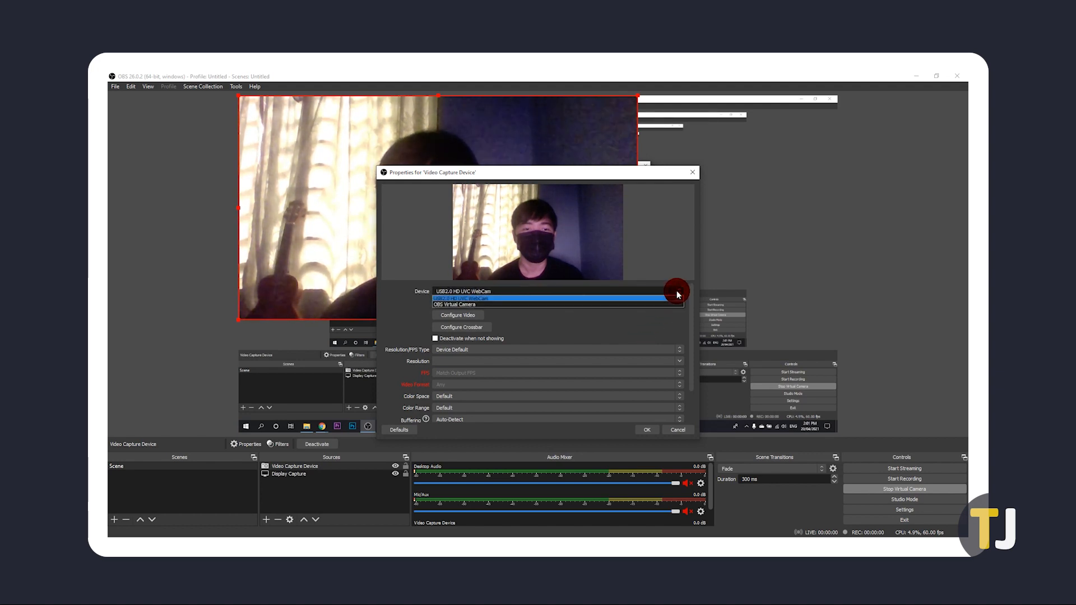
click(556, 291)
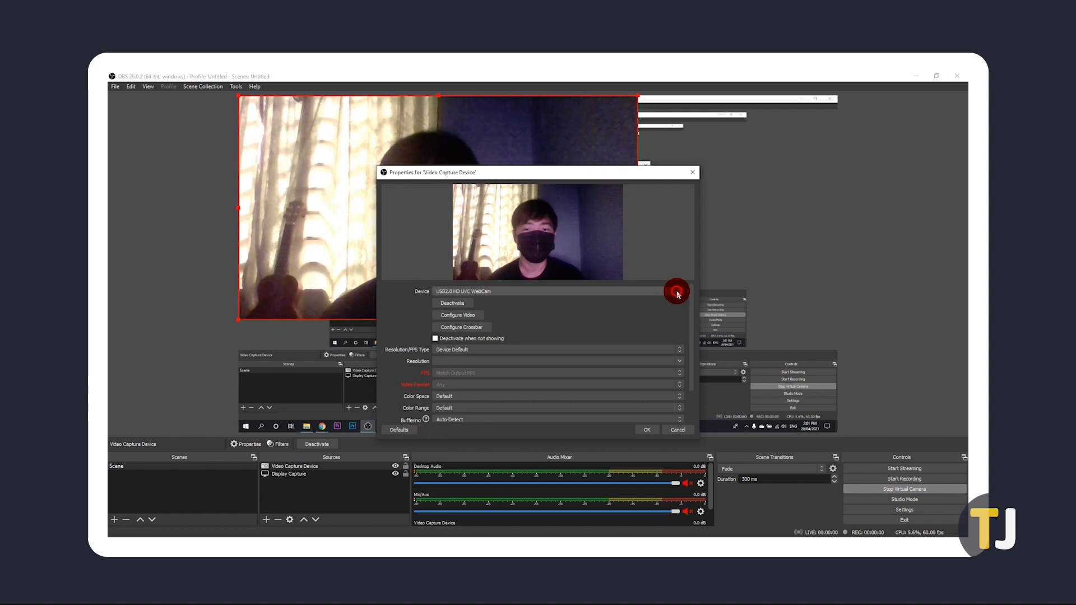
click(645, 429)
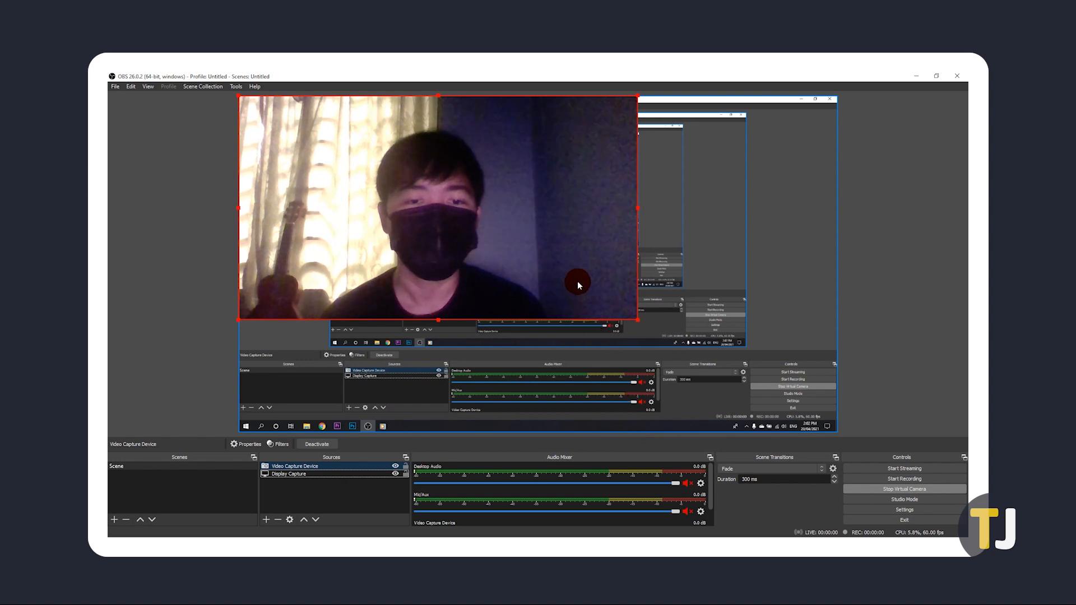
mouse_move(566, 327)
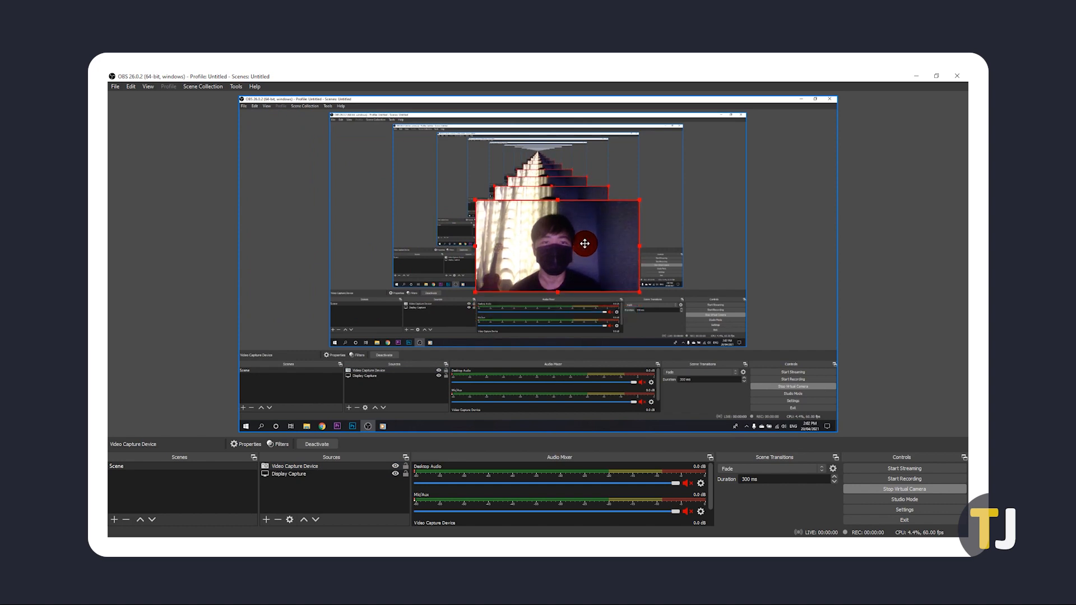
- Move the shrunken webcam overlay to the top middle of the canvas
drag(585, 243, 573, 162)
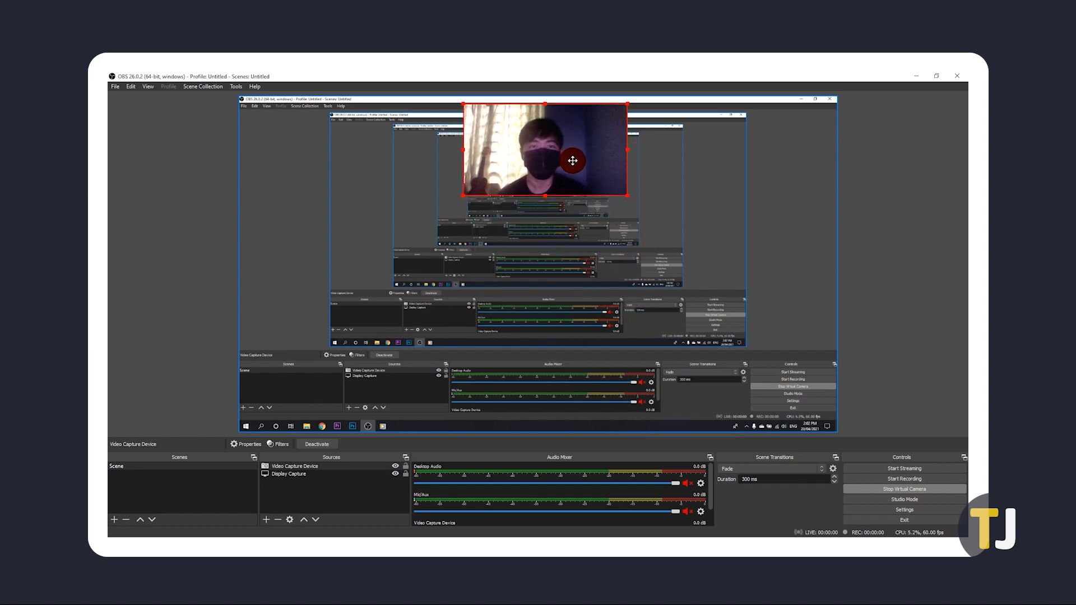